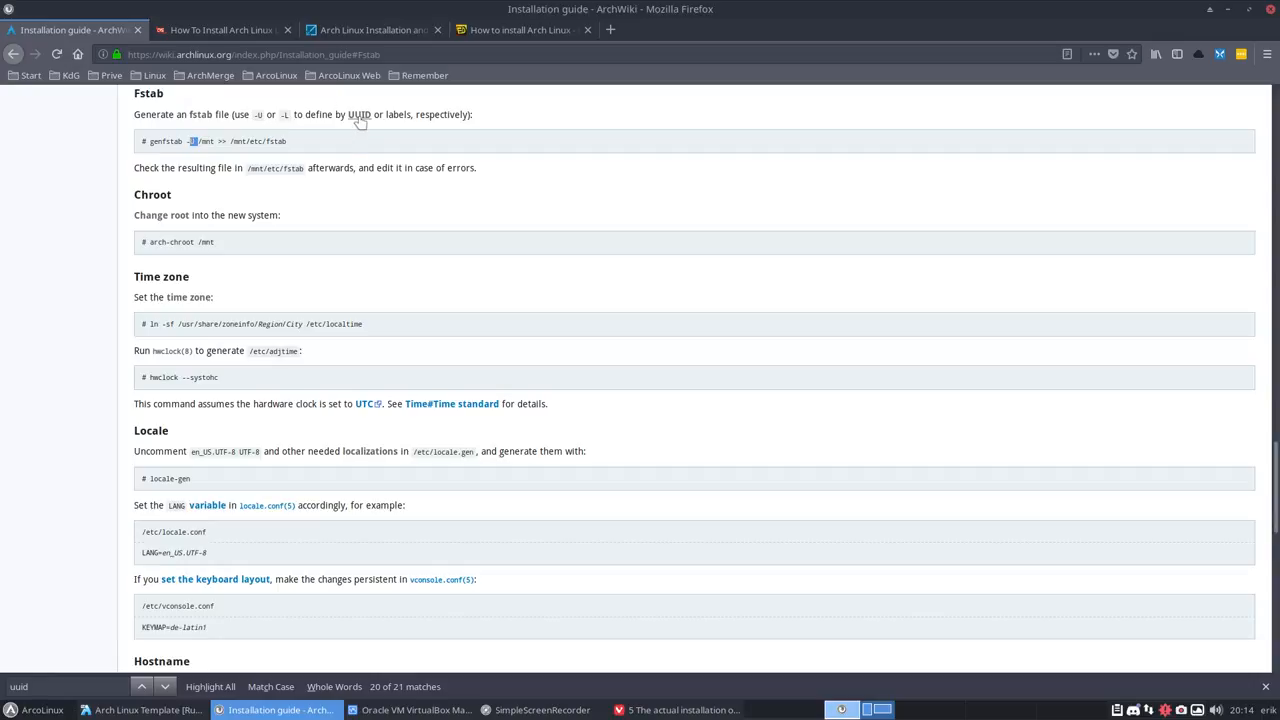
# Follow the UUID link to the ArchWiki Persistent block device naming article.
pyautogui.click(358, 114)
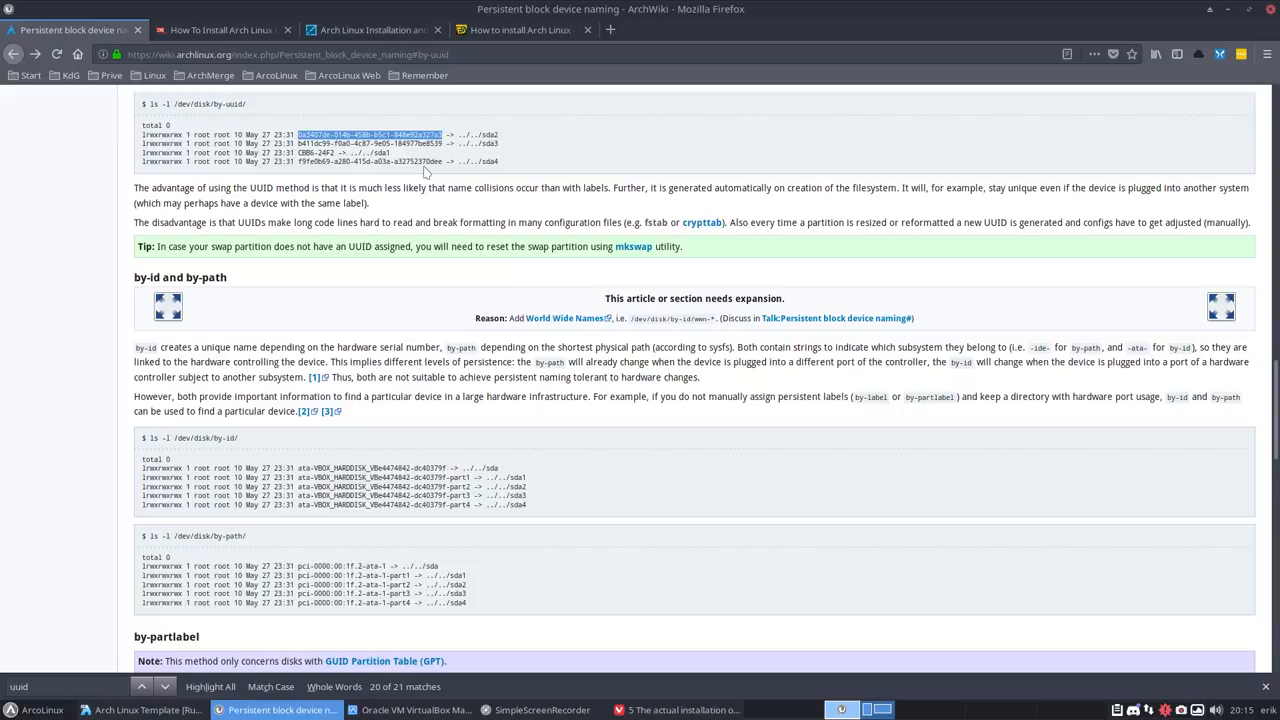
pyautogui.scroll(-3)
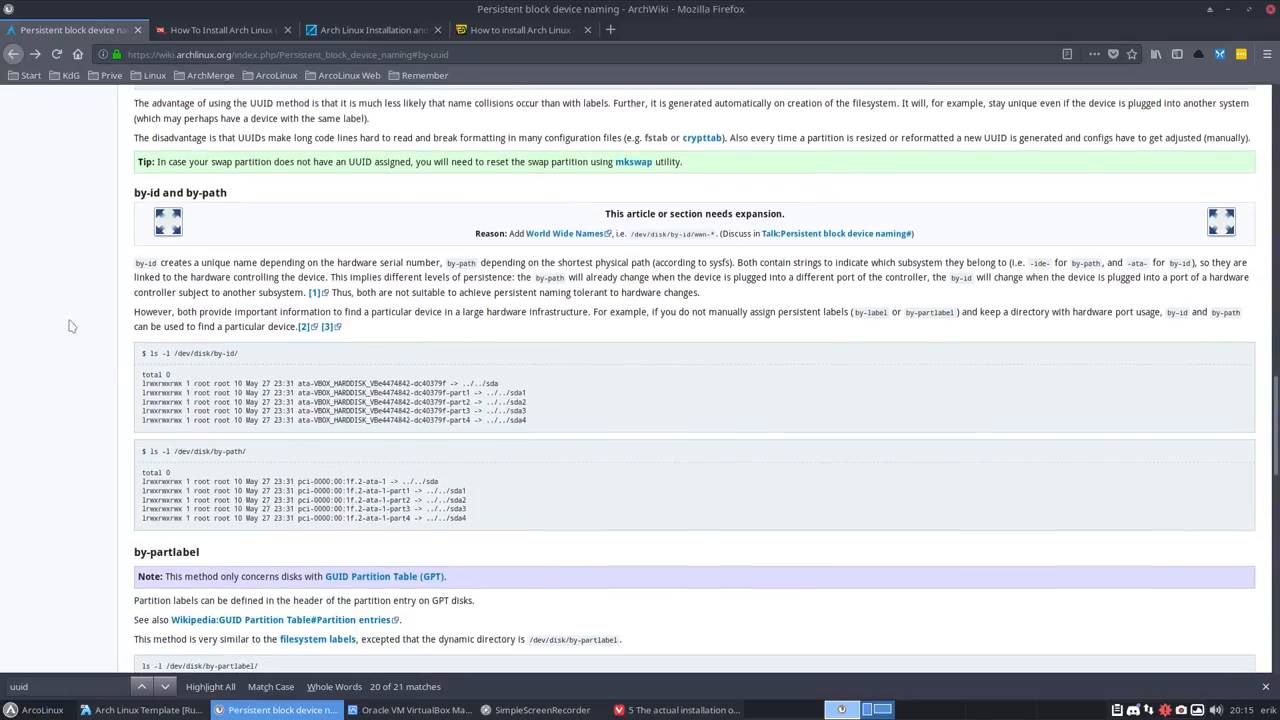
pyautogui.scroll(-3)
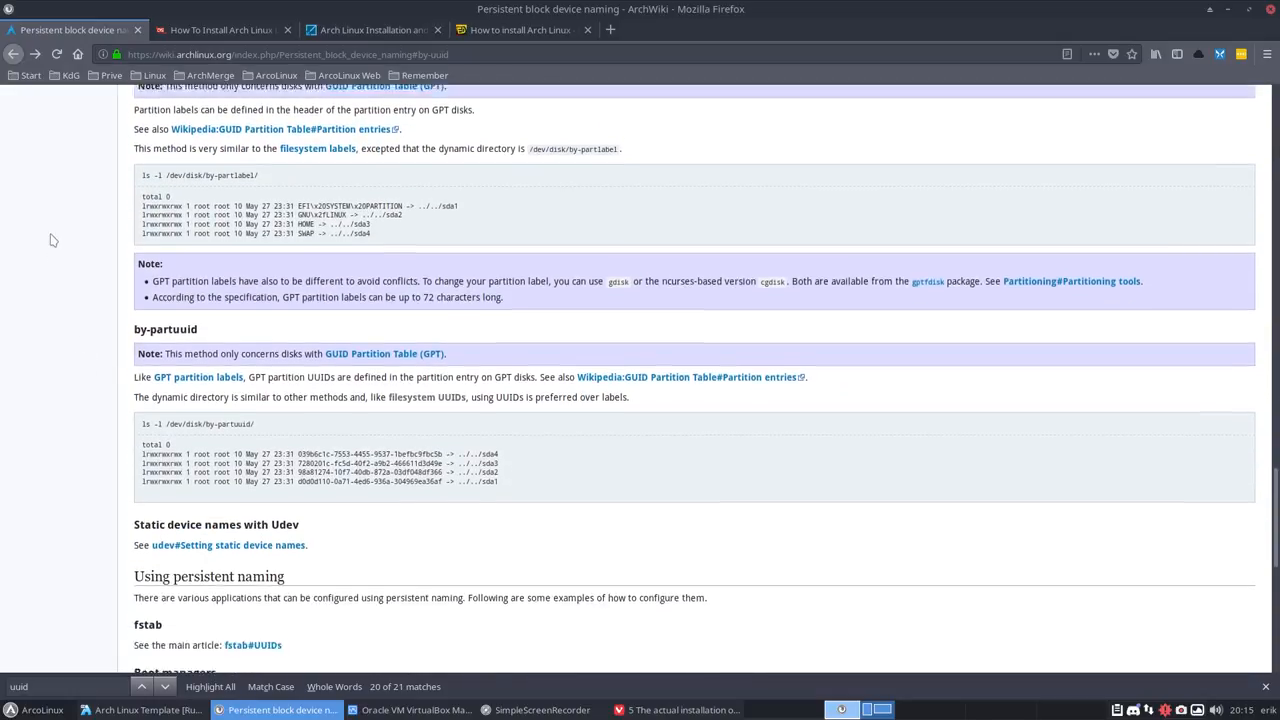
pyautogui.scroll(-3)
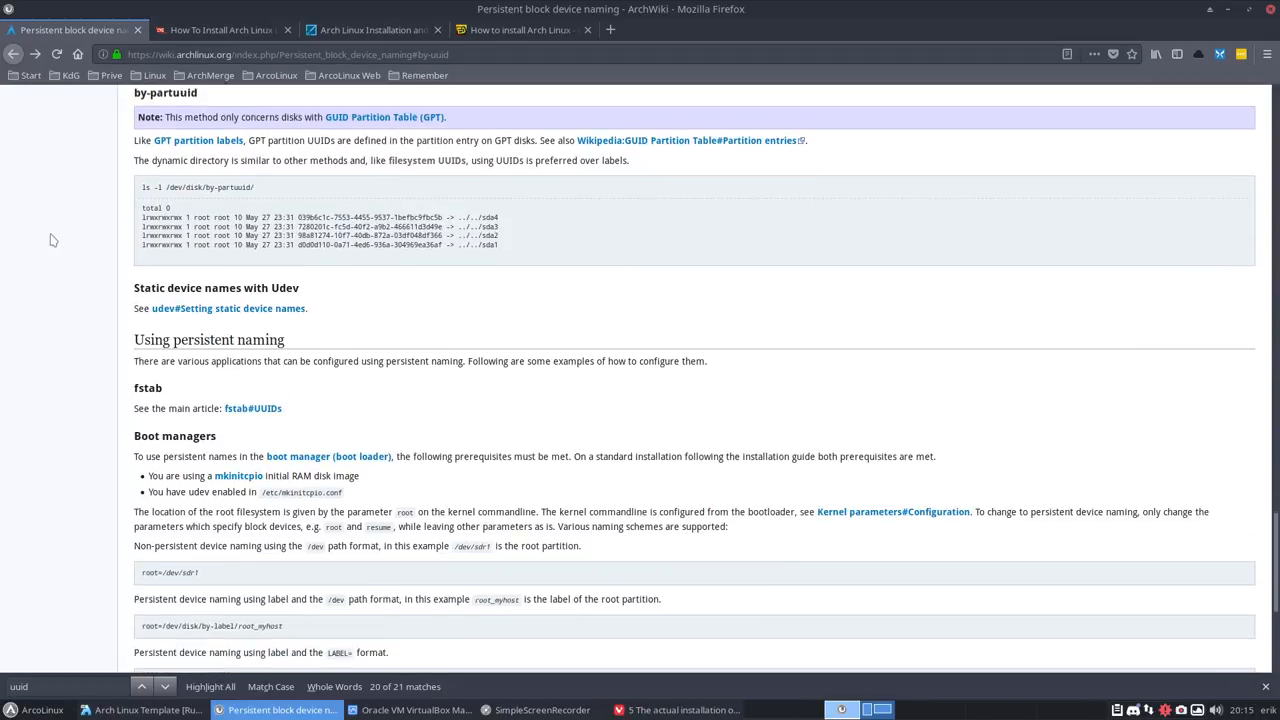
pyautogui.scroll(3)
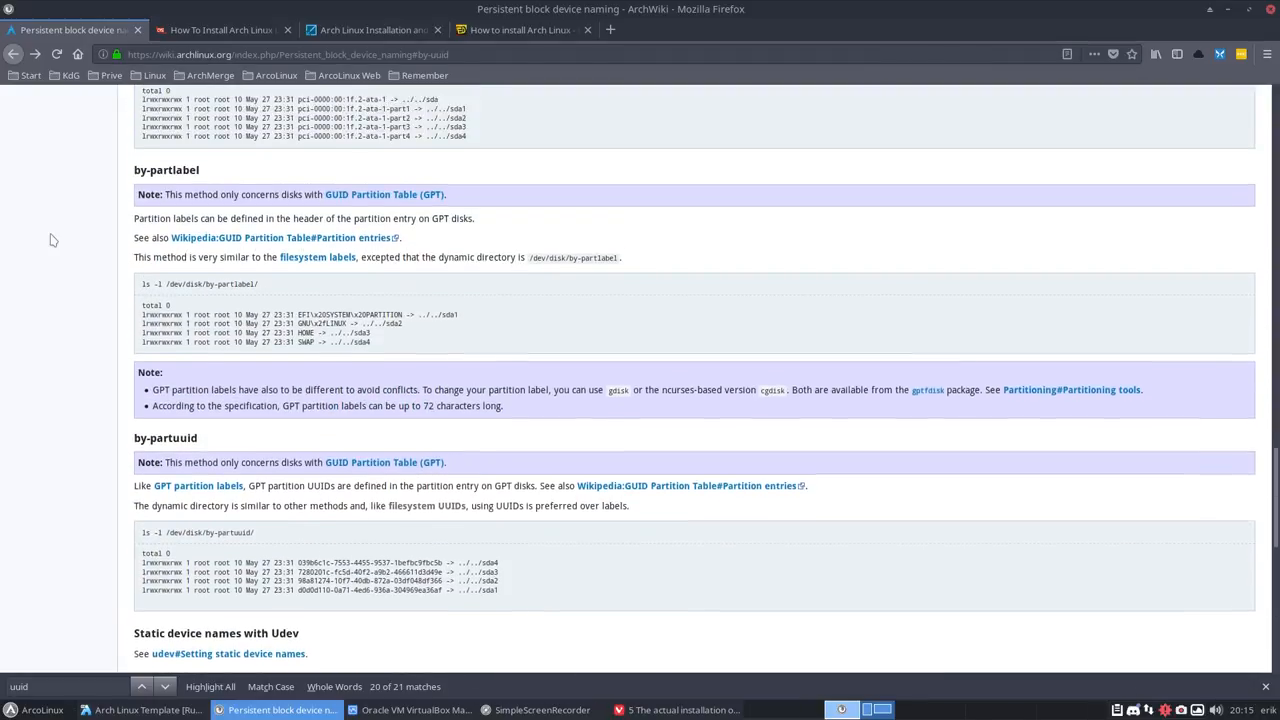
pyautogui.scroll(3)
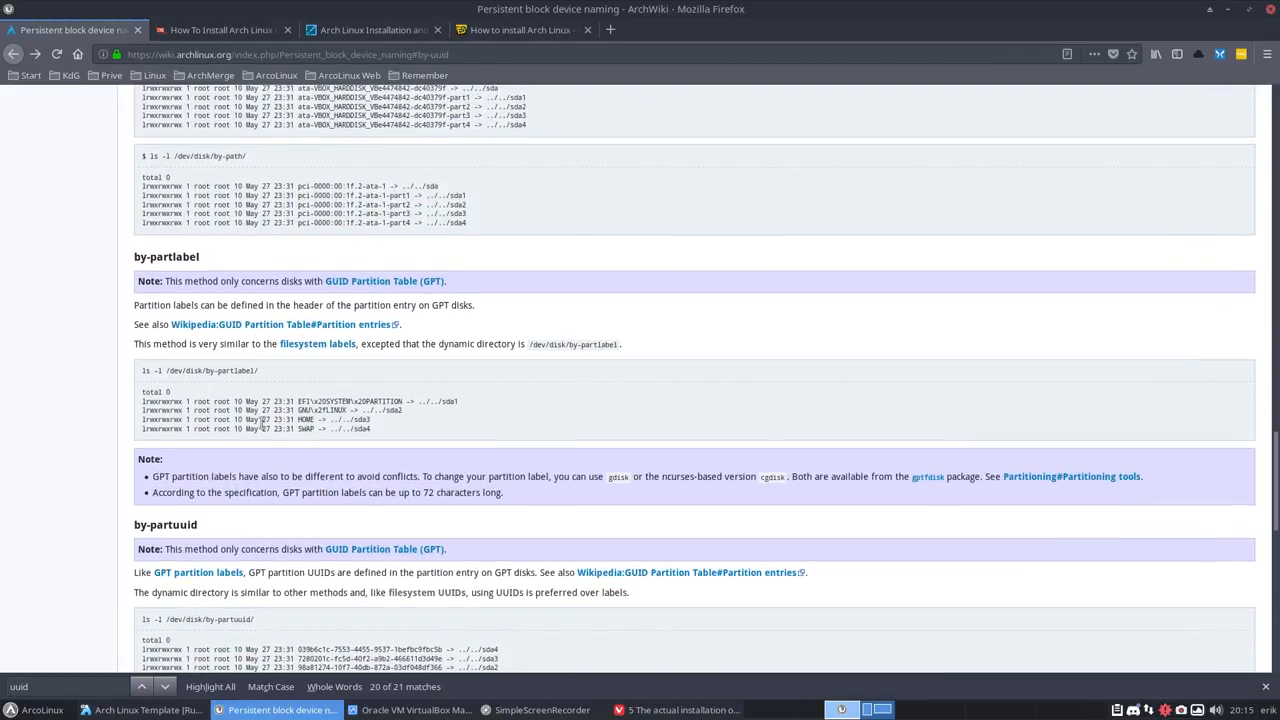
pyautogui.scroll(3)
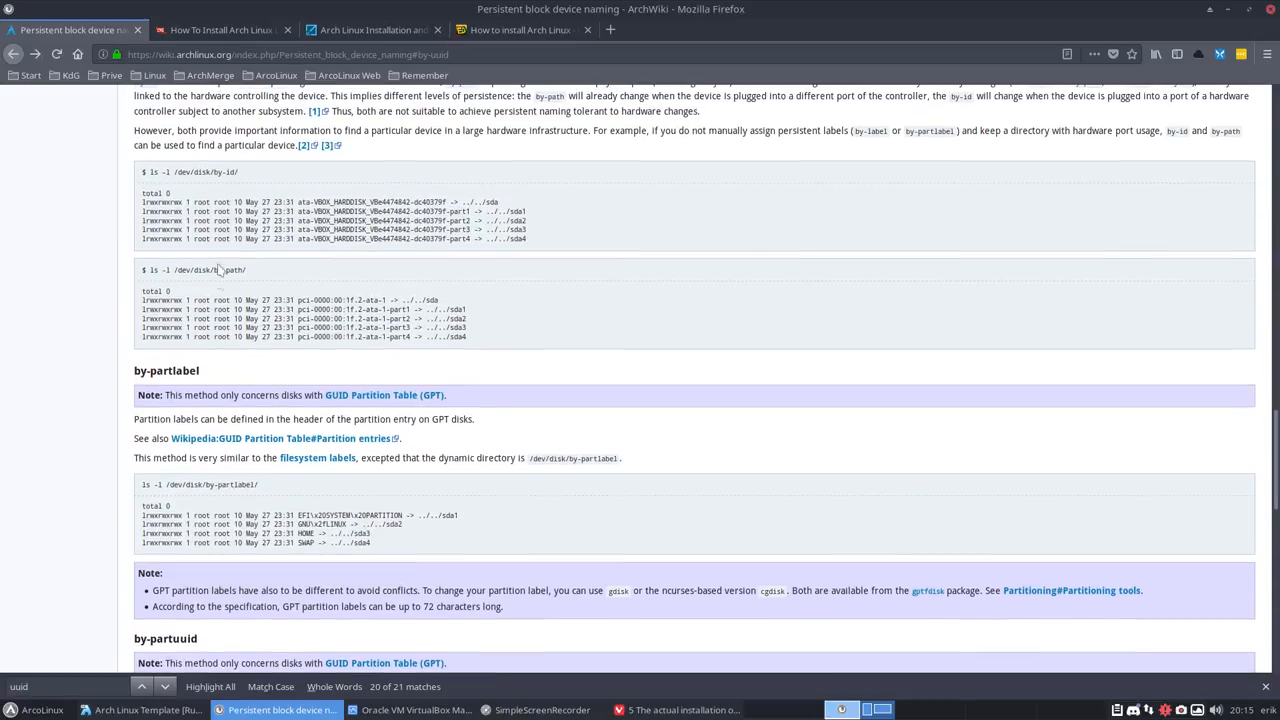
pyautogui.scroll(-3)
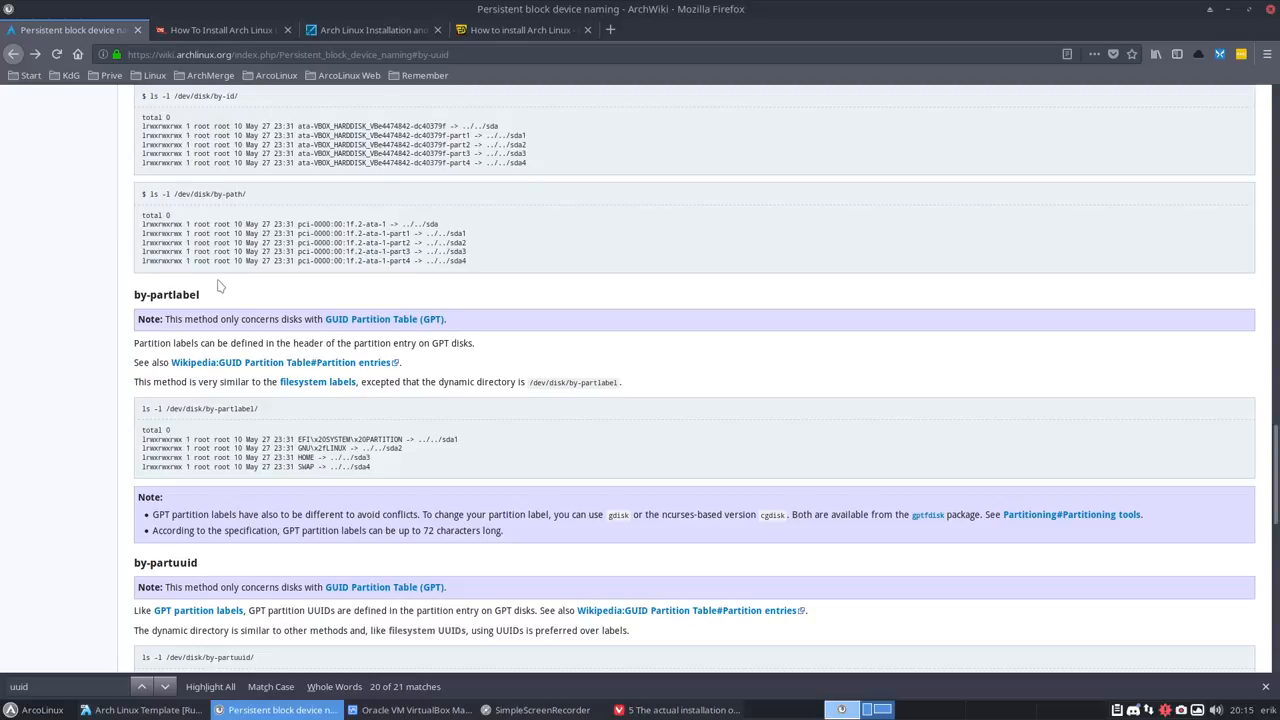
pyautogui.scroll(-3)
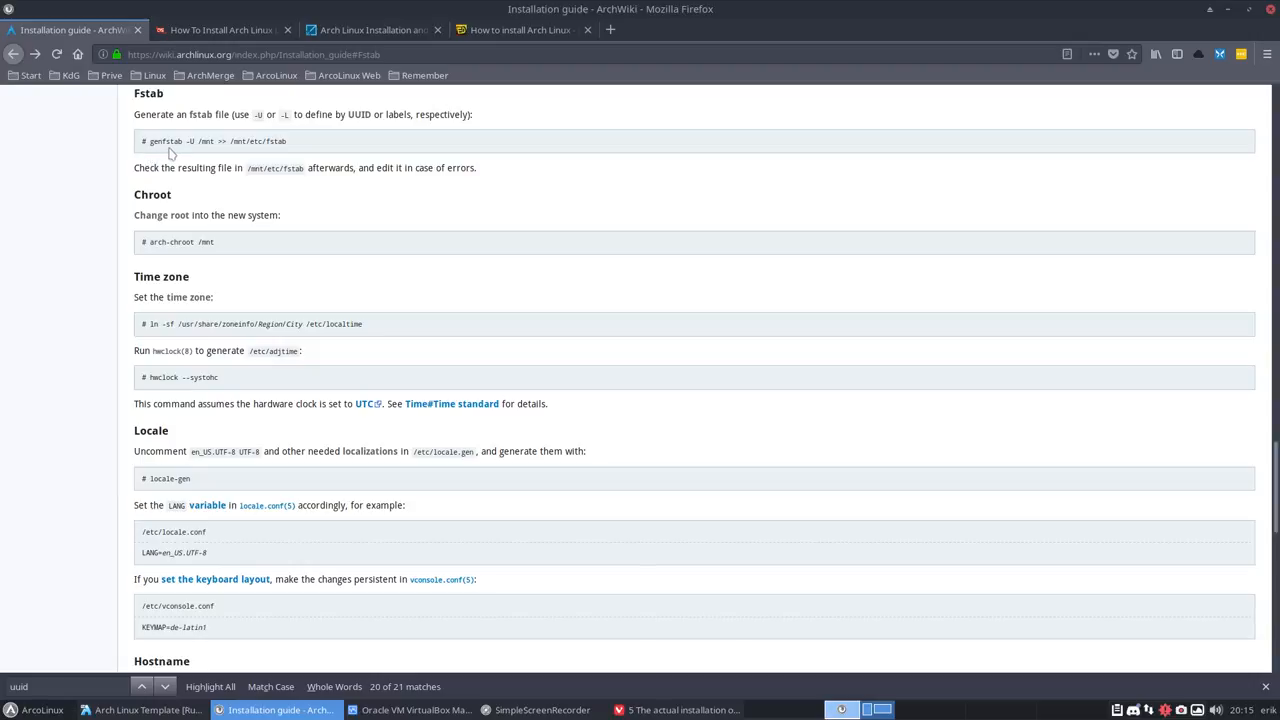
pyautogui.moveTo(336, 128)
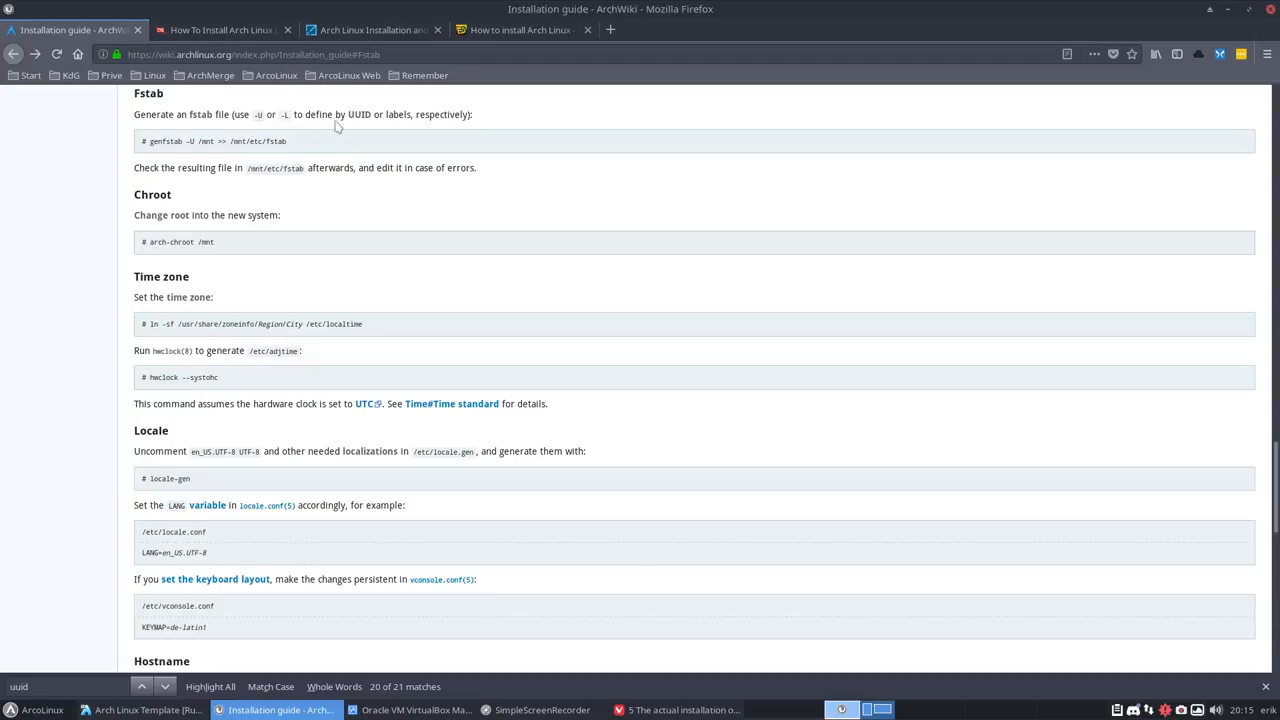
pyautogui.moveTo(358, 114)
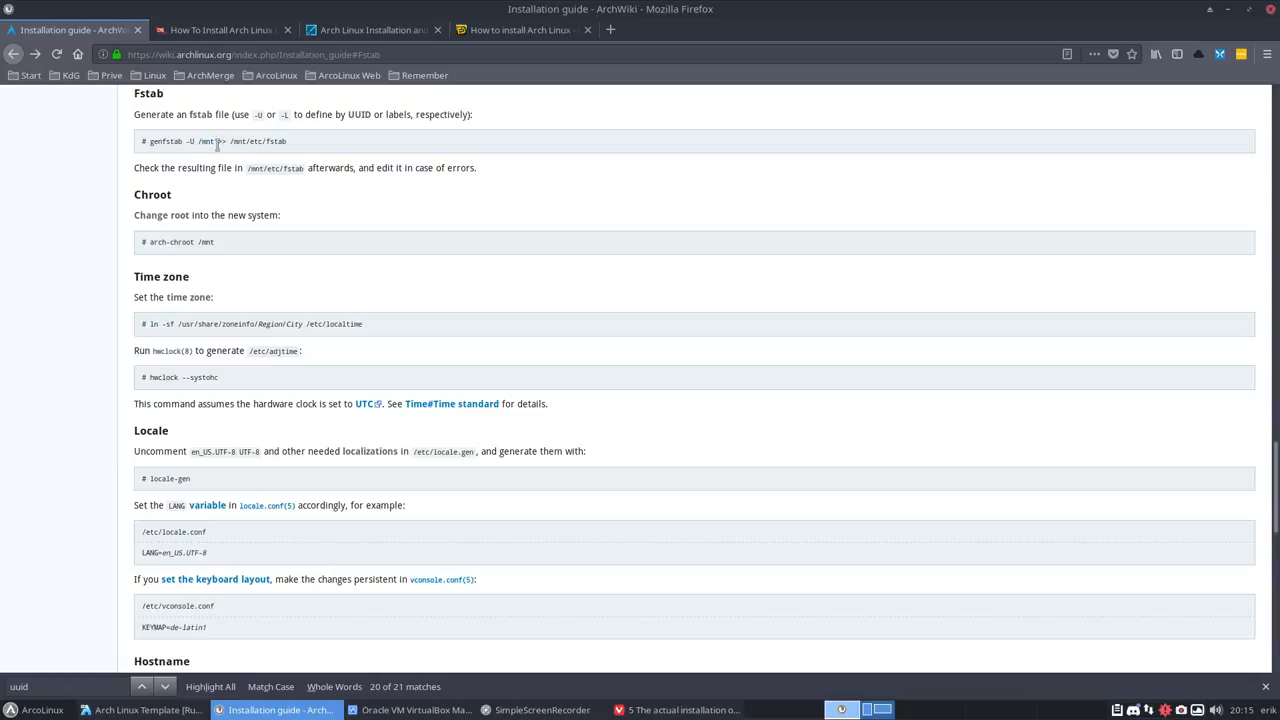
# Select the /mnt target path in the guide's genfstab command.
pyautogui.doubleClick(248, 140)
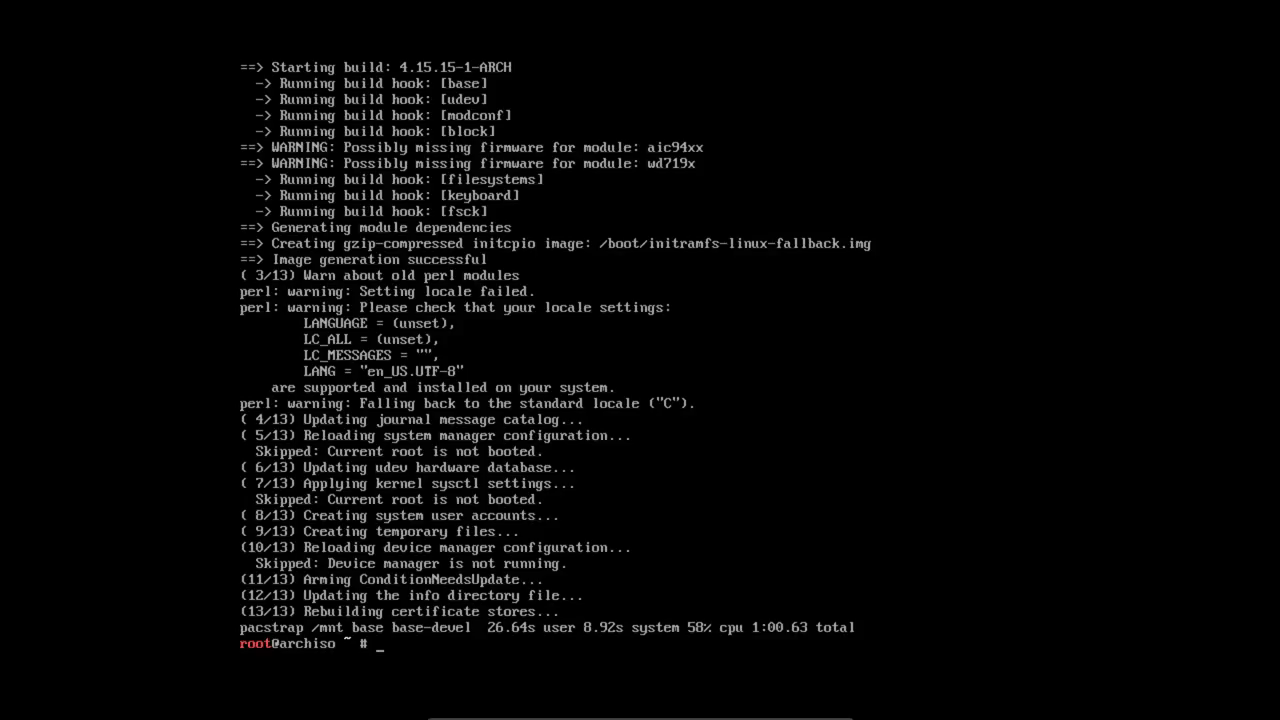
# Enter the partial command 'genfstab -U /mnt >>' and abandon it, returning to a fresh prompt.
pyautogui.write('cf')
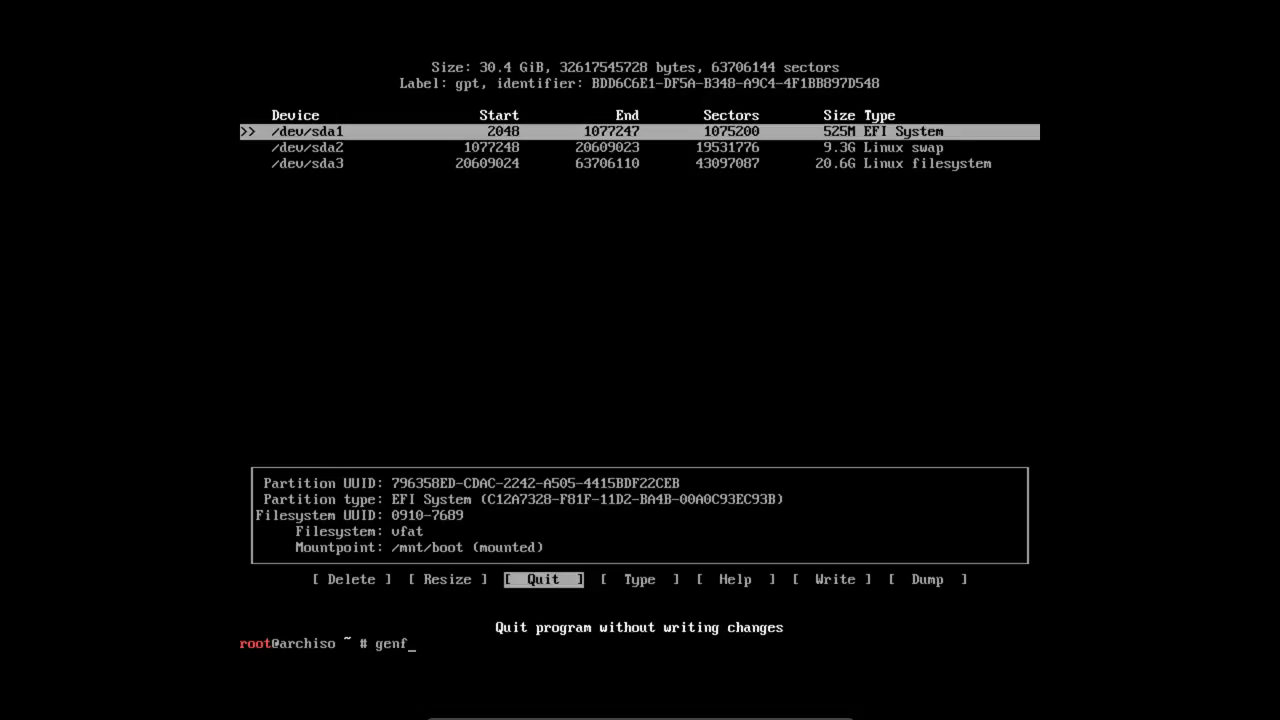
pyautogui.write('stab')
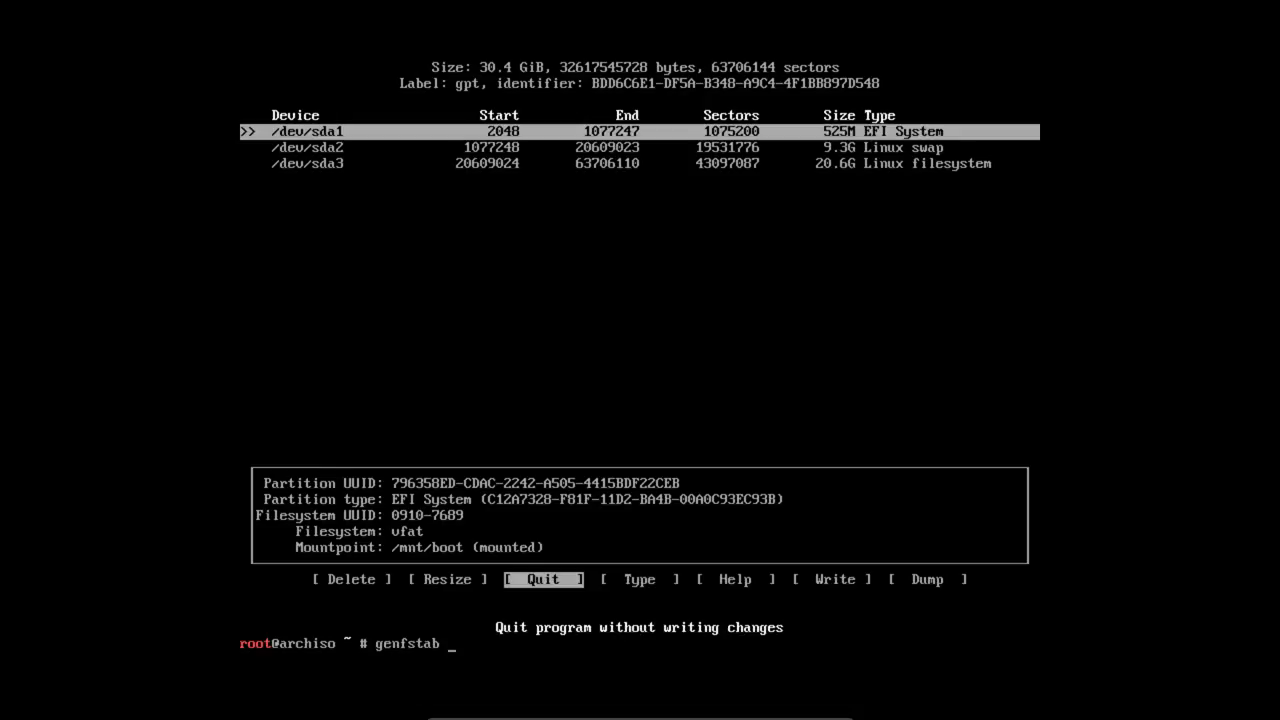
pyautogui.write('-U')
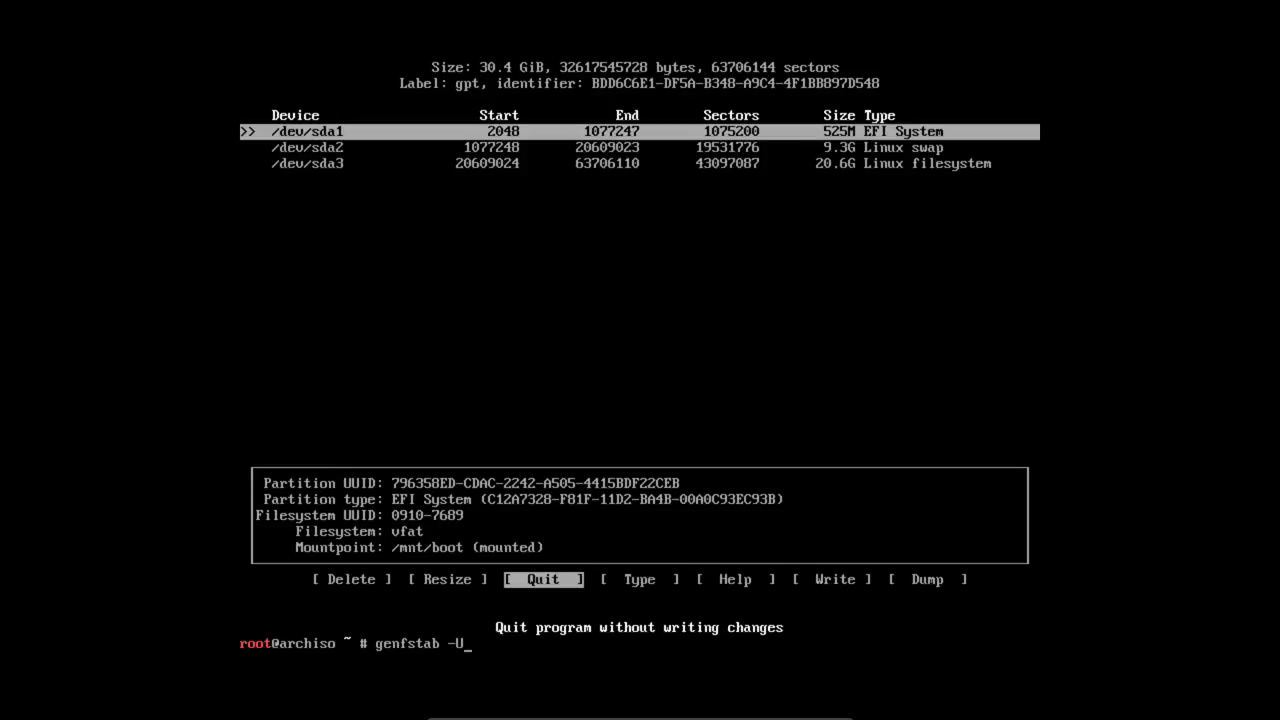
pyautogui.press('space')
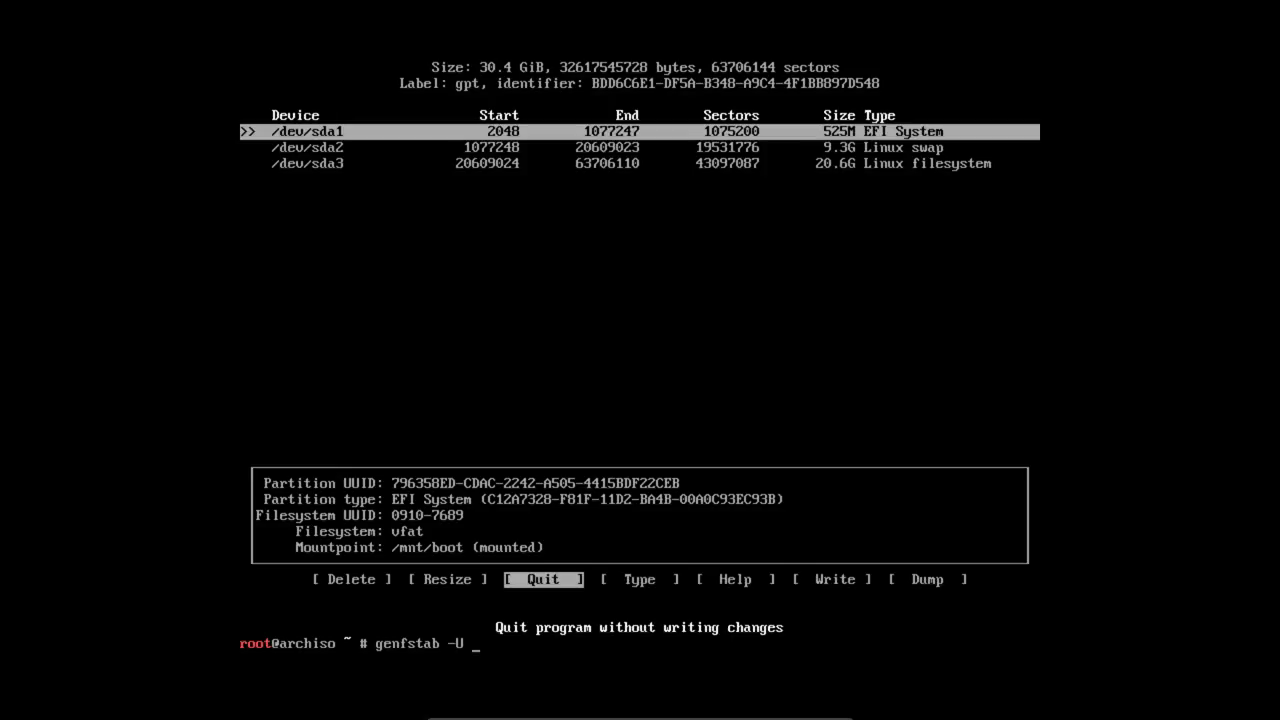
pyautogui.write('/')
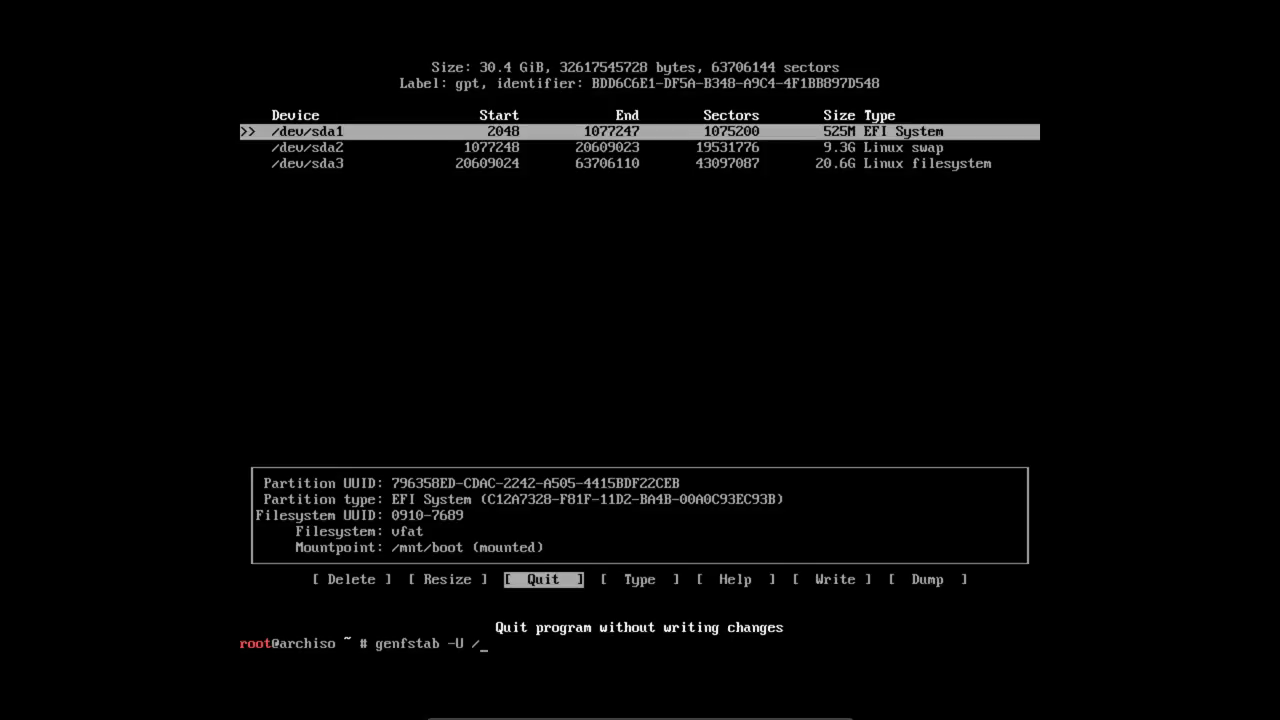
pyautogui.write('mnt')
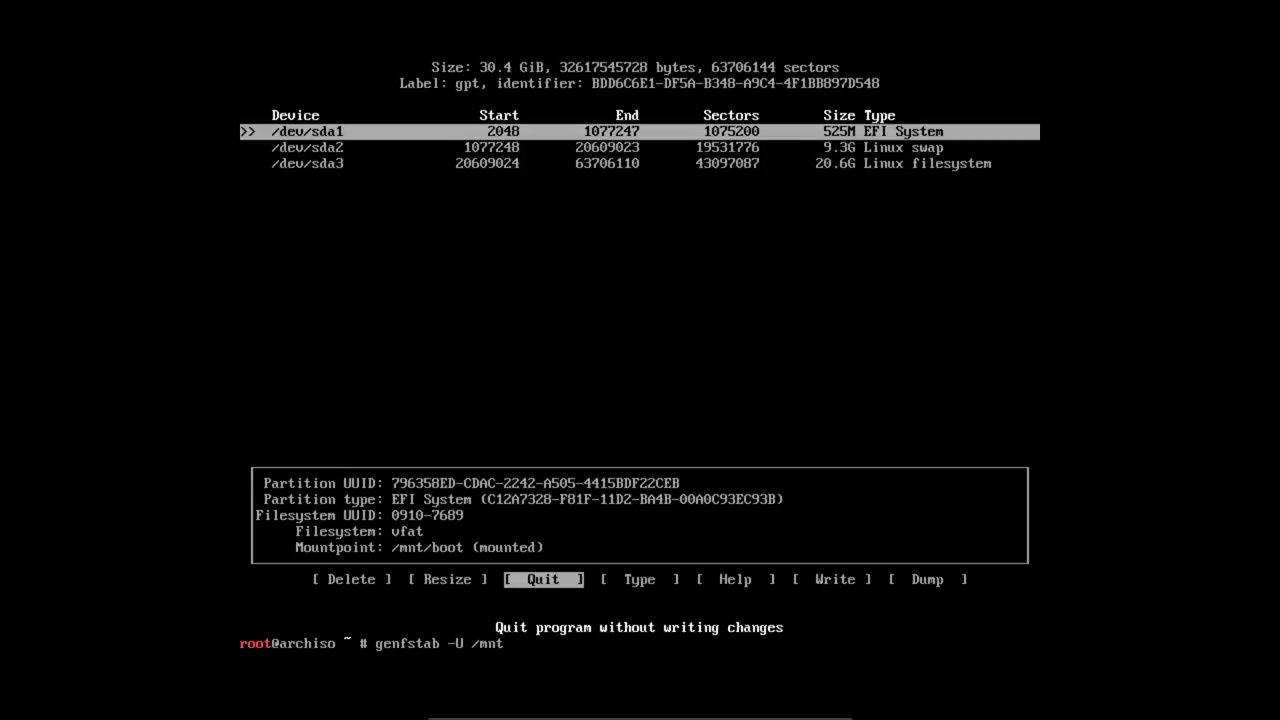
pyautogui.write('>>')
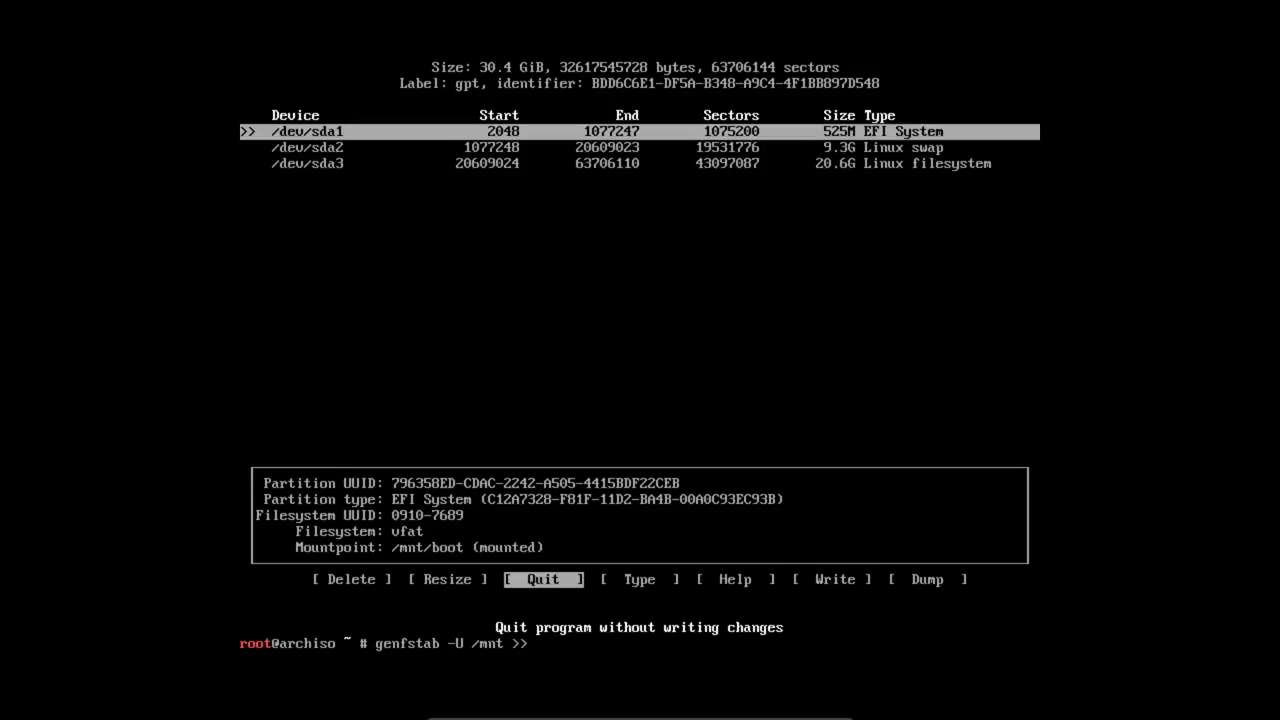
pyautogui.press('Return')
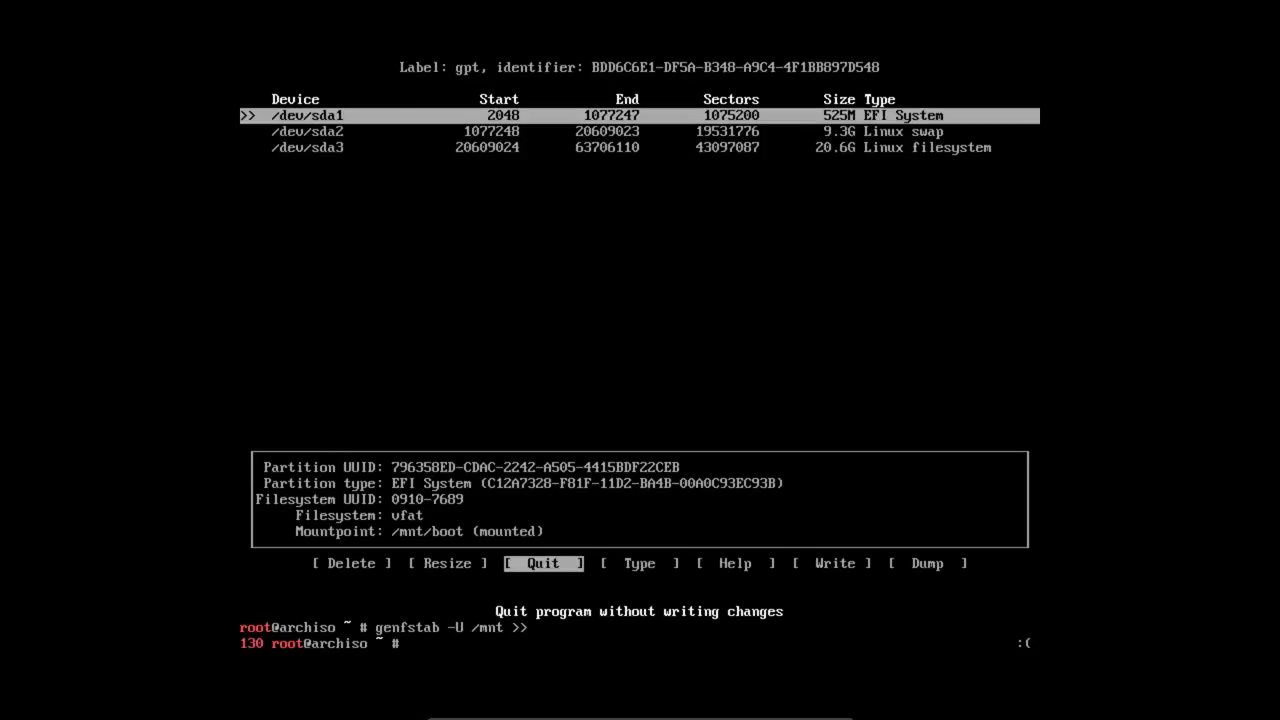
# View /mnt/etc/fstab in nano, which holds only its default comment header.
pyautogui.write('na')
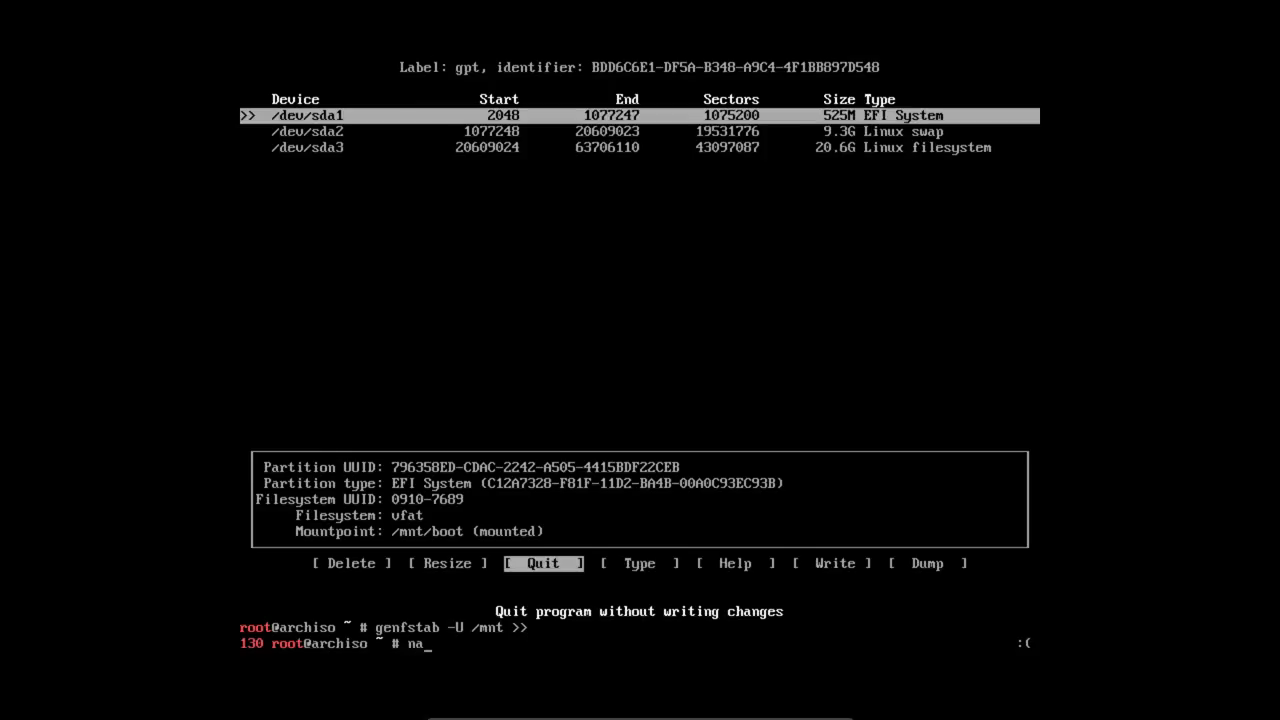
pyautogui.write('no /mnt/etc/f')
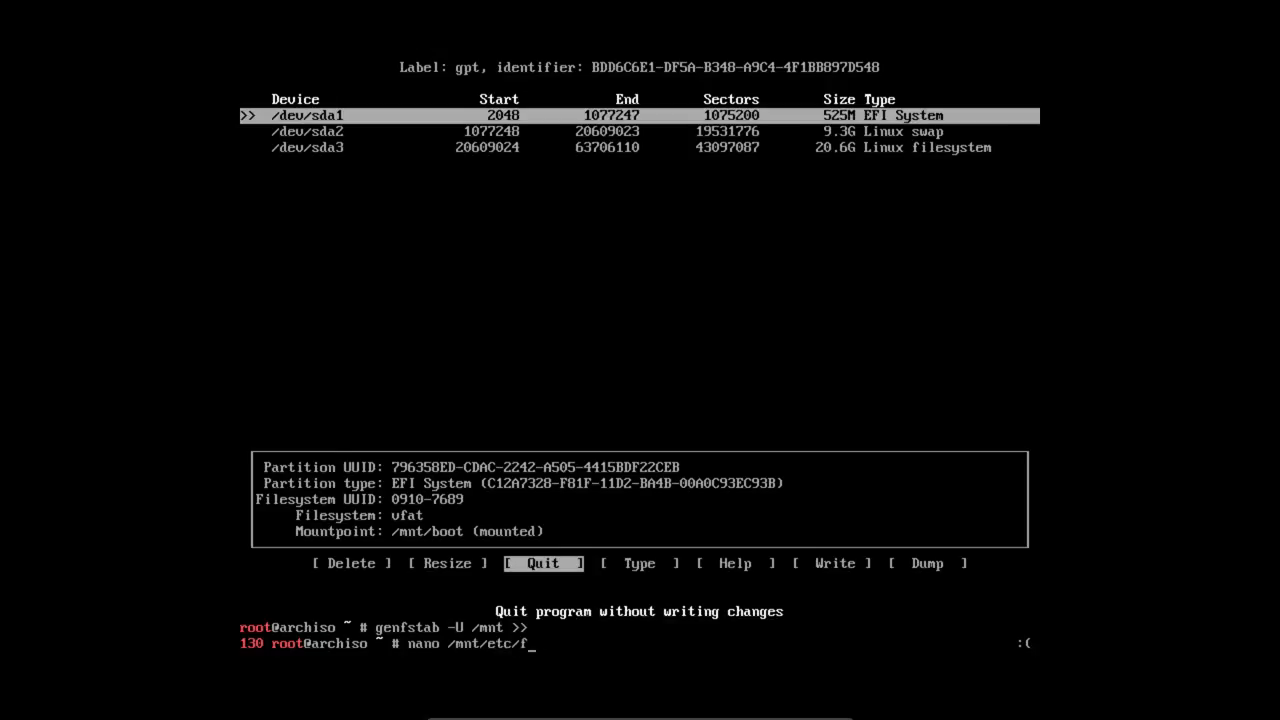
pyautogui.press('Return')
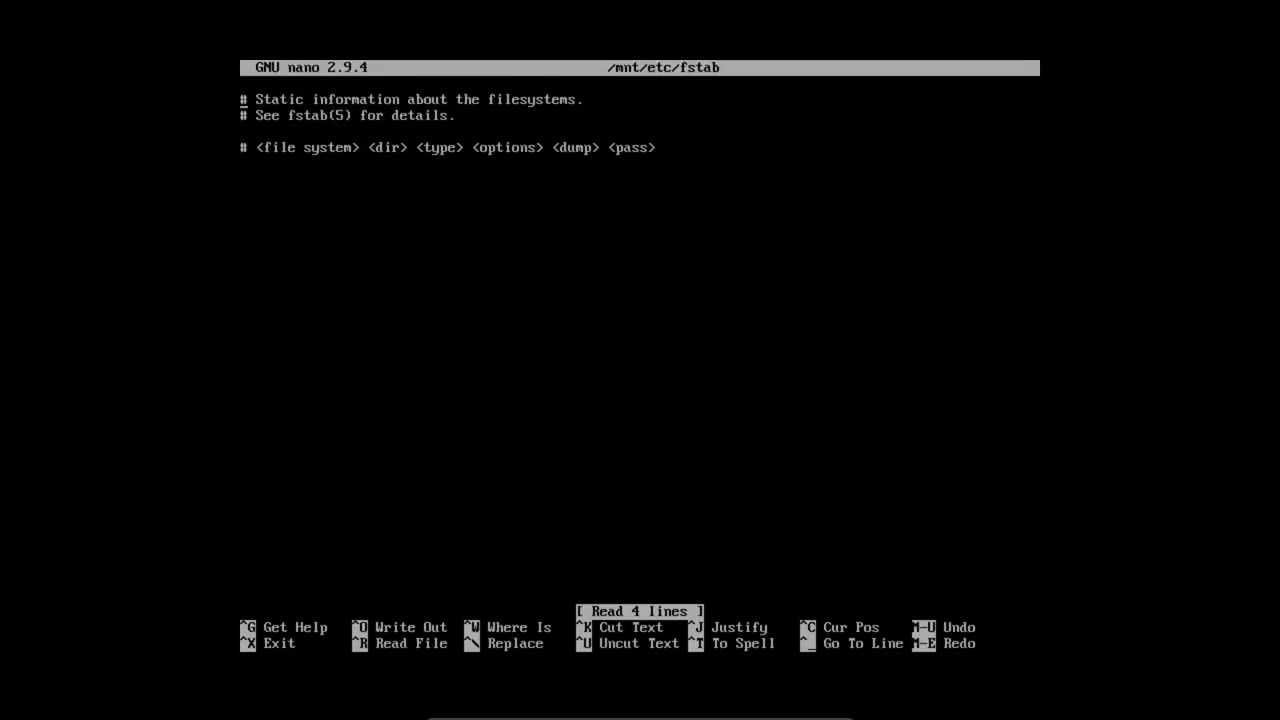
# Leave nano and start 'genfstab -U /mnt >>' at the shell prompt.
pyautogui.press('ctrl+x')
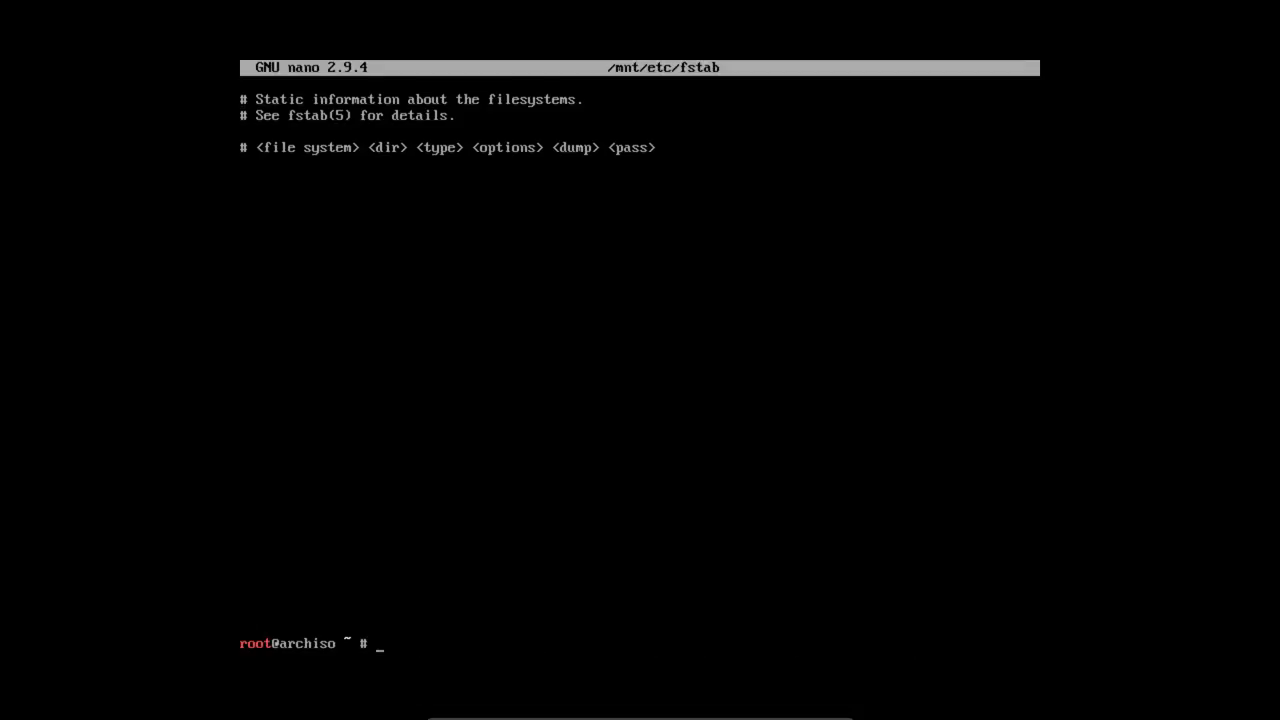
pyautogui.write('genfst')
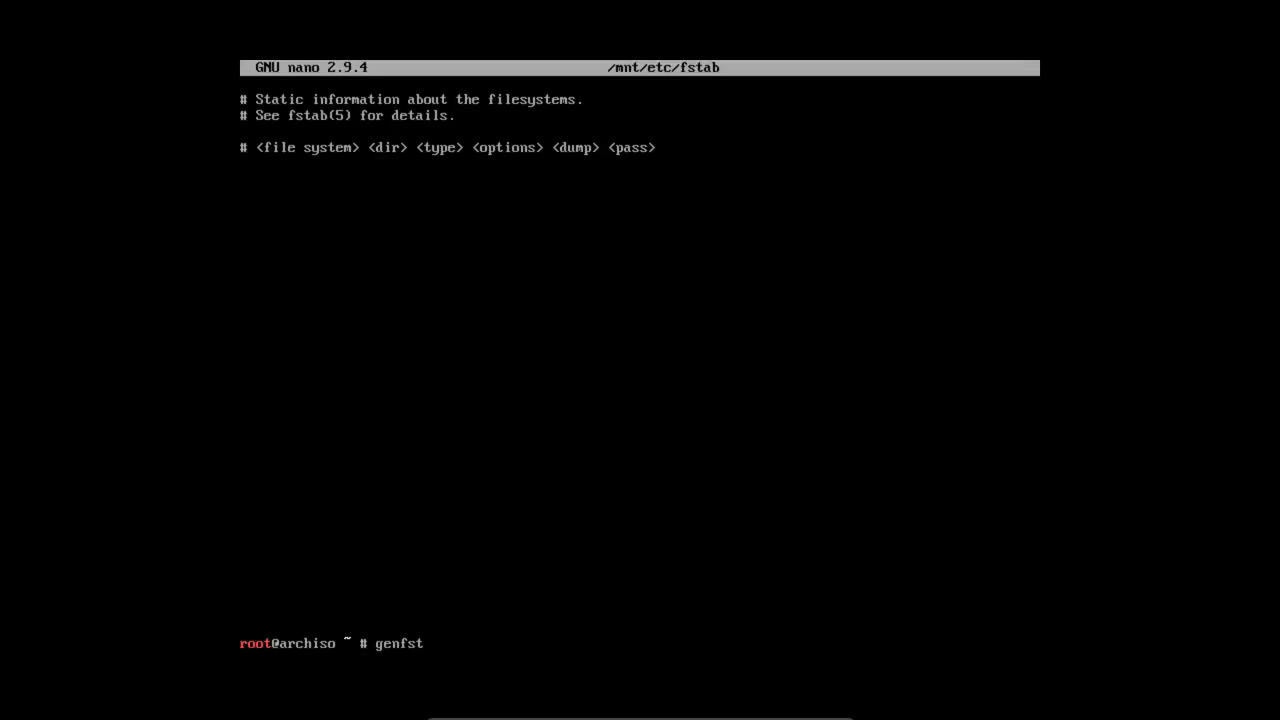
pyautogui.write('ab')
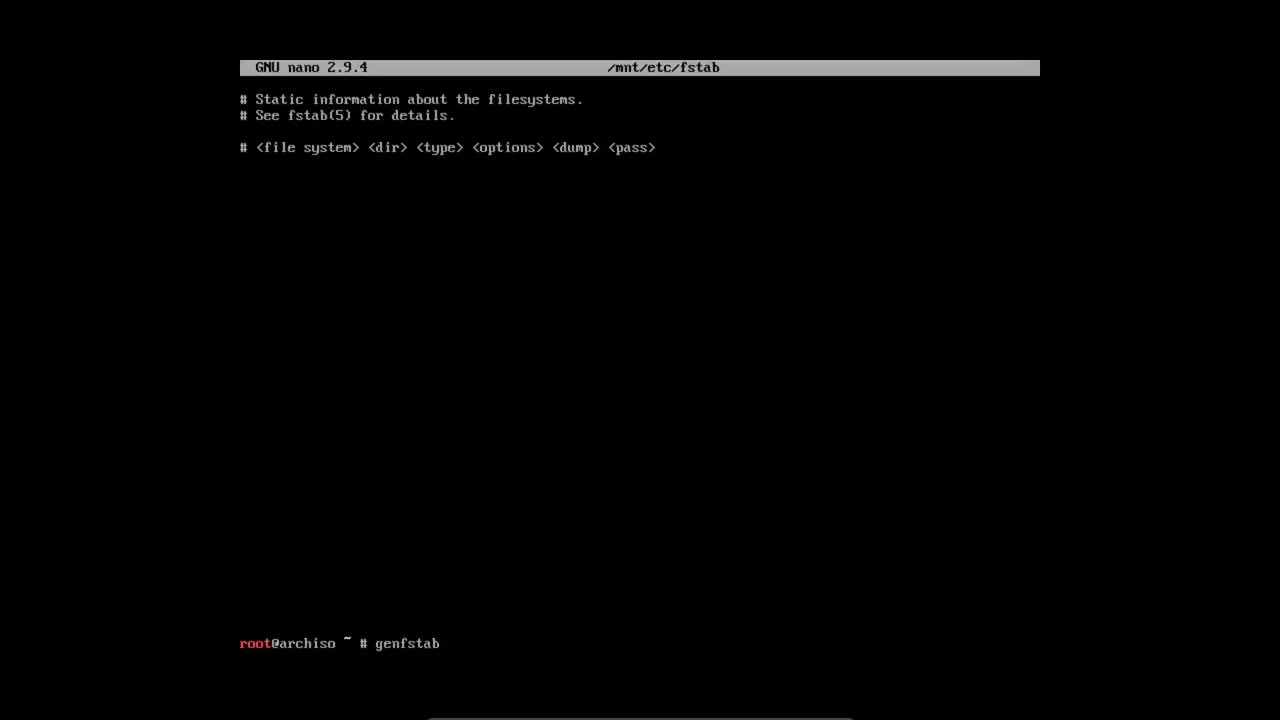
pyautogui.write('-U')
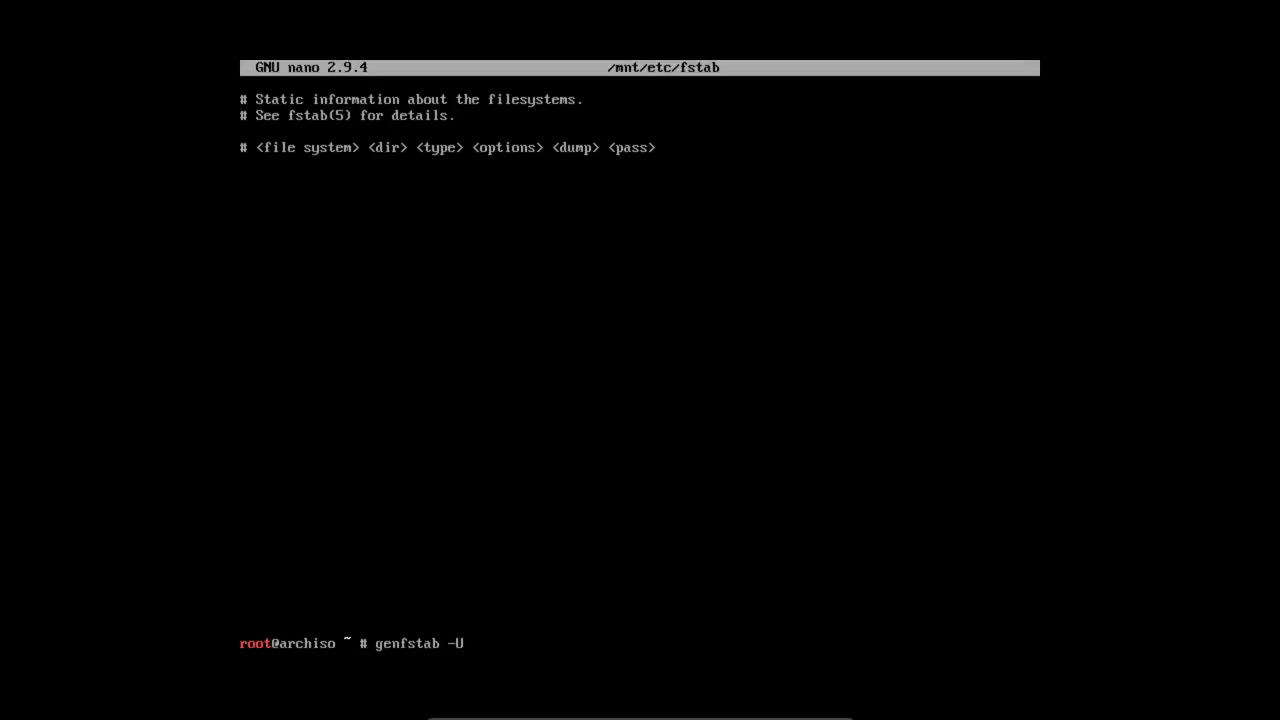
pyautogui.write('/mnt')
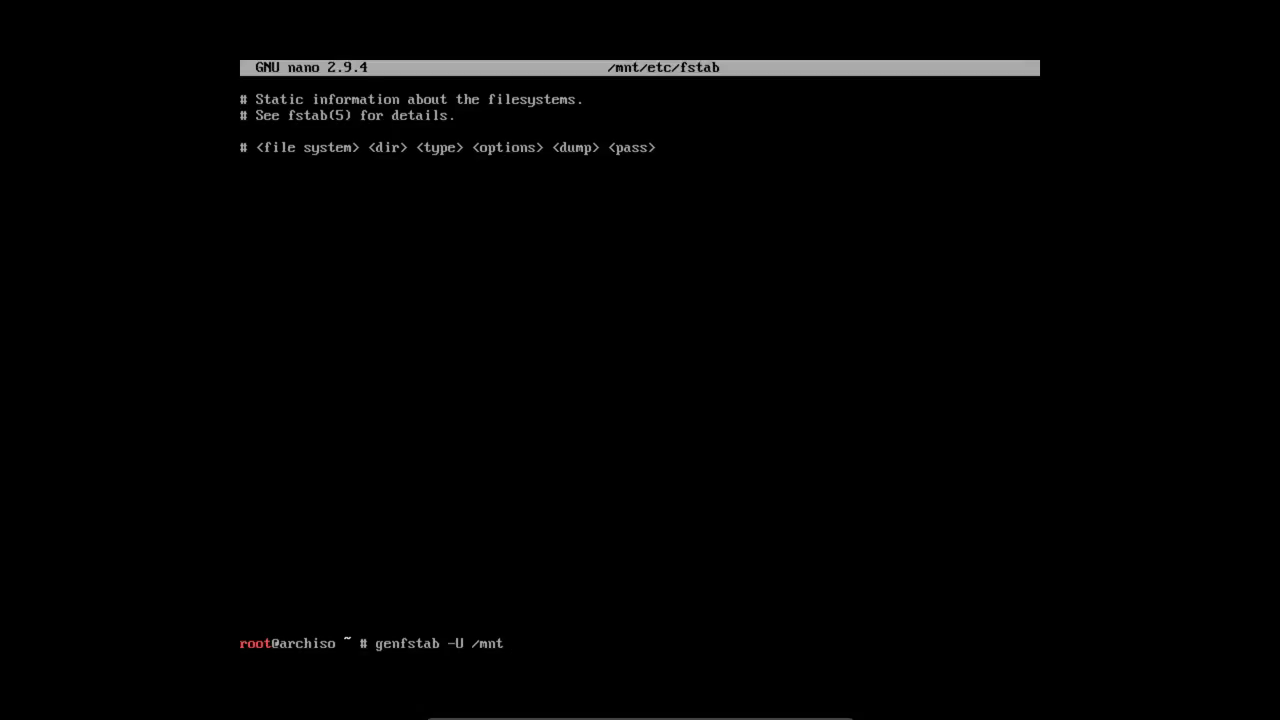
pyautogui.write('>>')
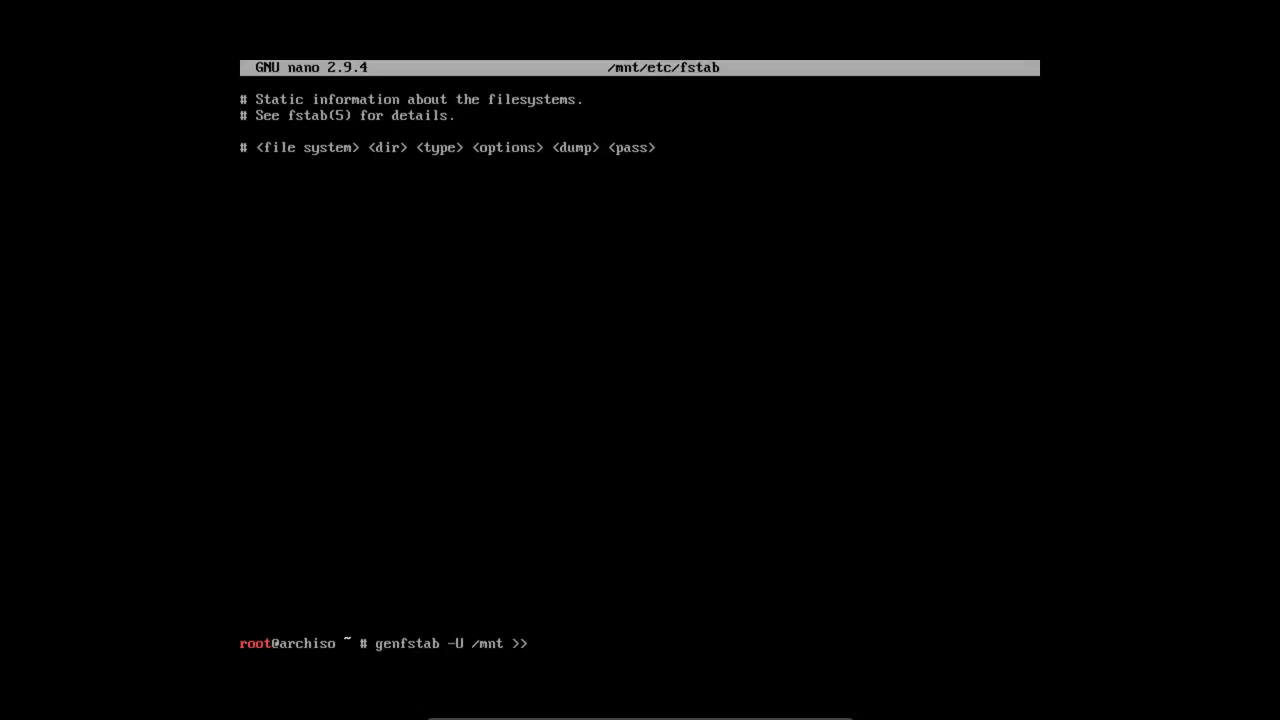
# Complete the redirect to /mnt/etc/fstab, run genfstab, and begin reopening the file in nano.
pyautogui.write('/mnt/')
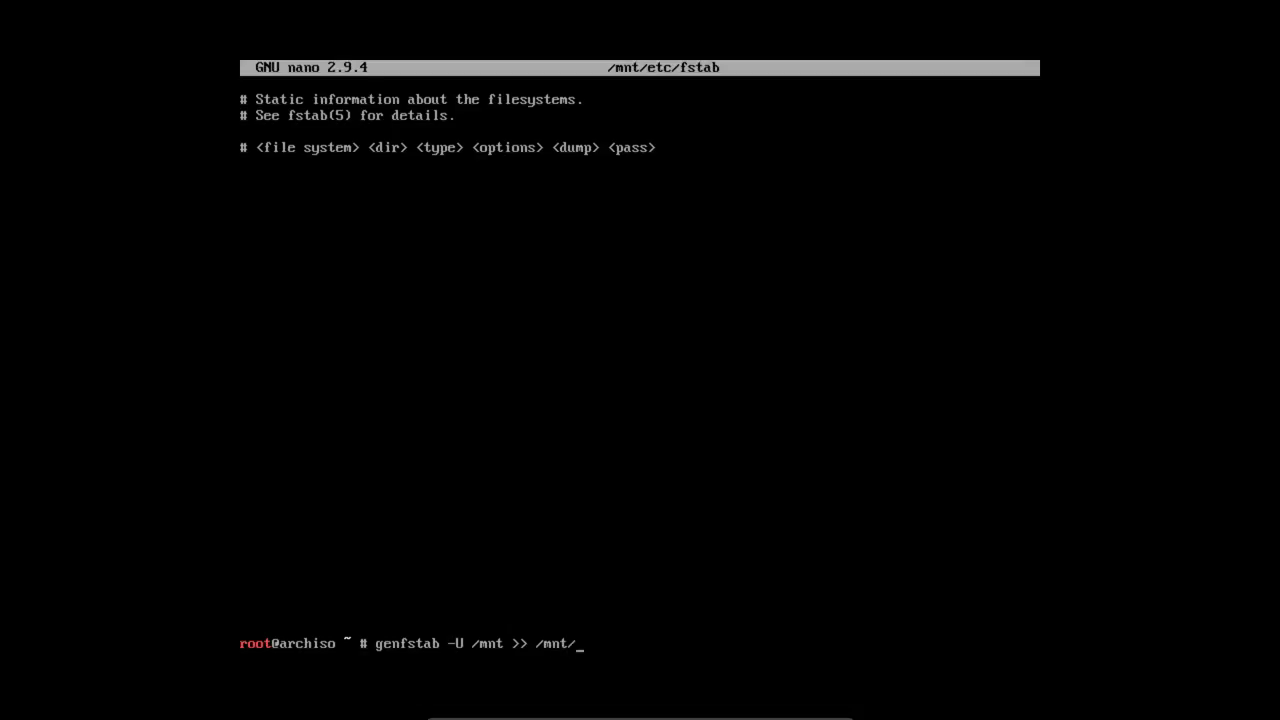
pyautogui.press('Backspace')
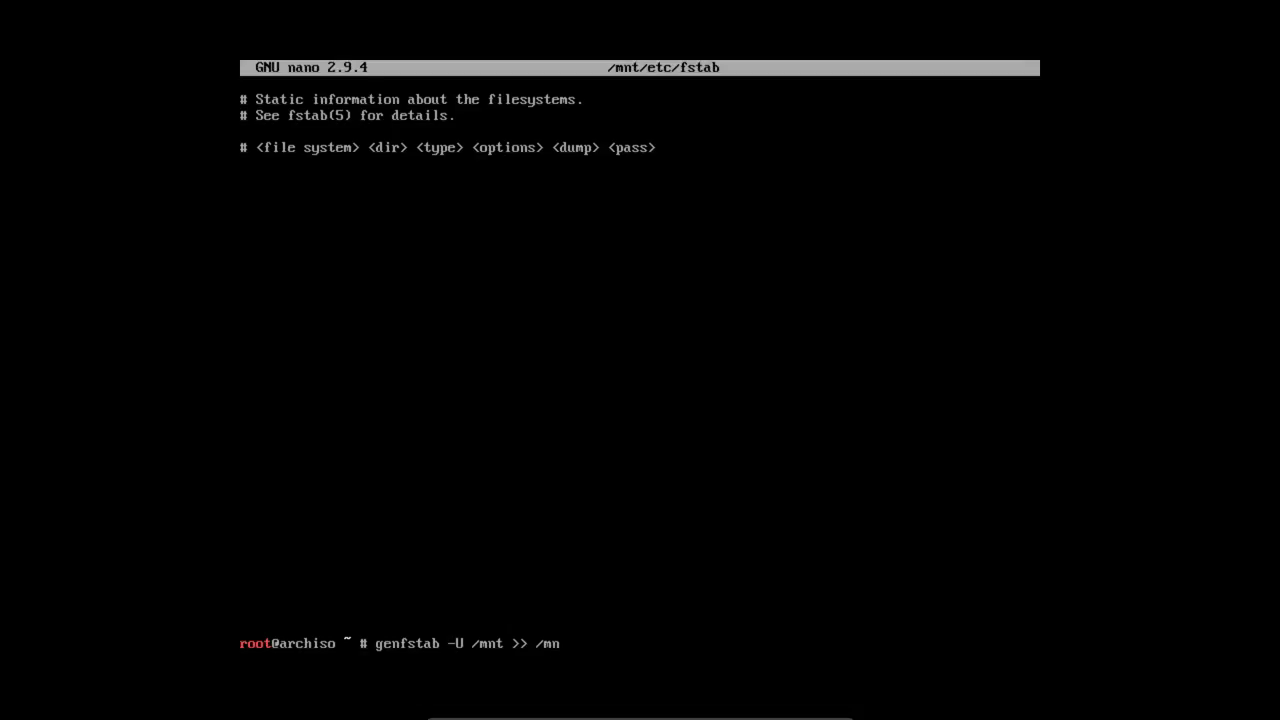
pyautogui.write('t/etc/s')
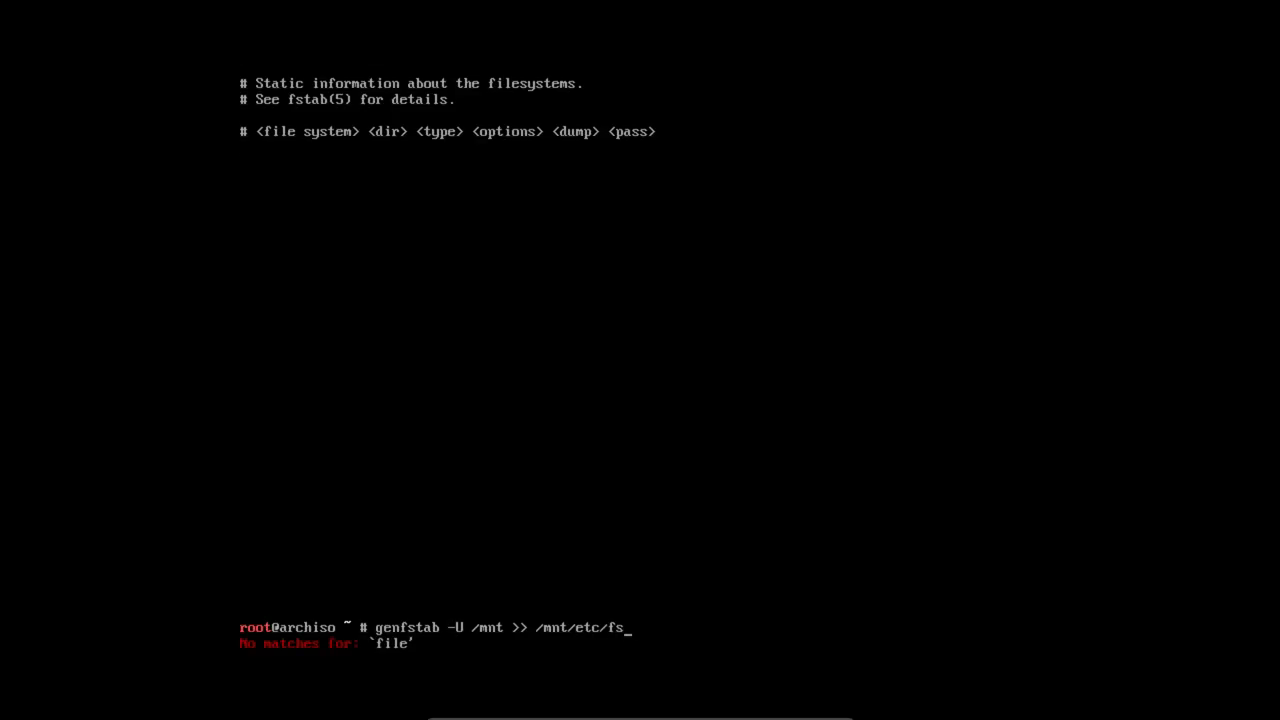
pyautogui.press('Return')
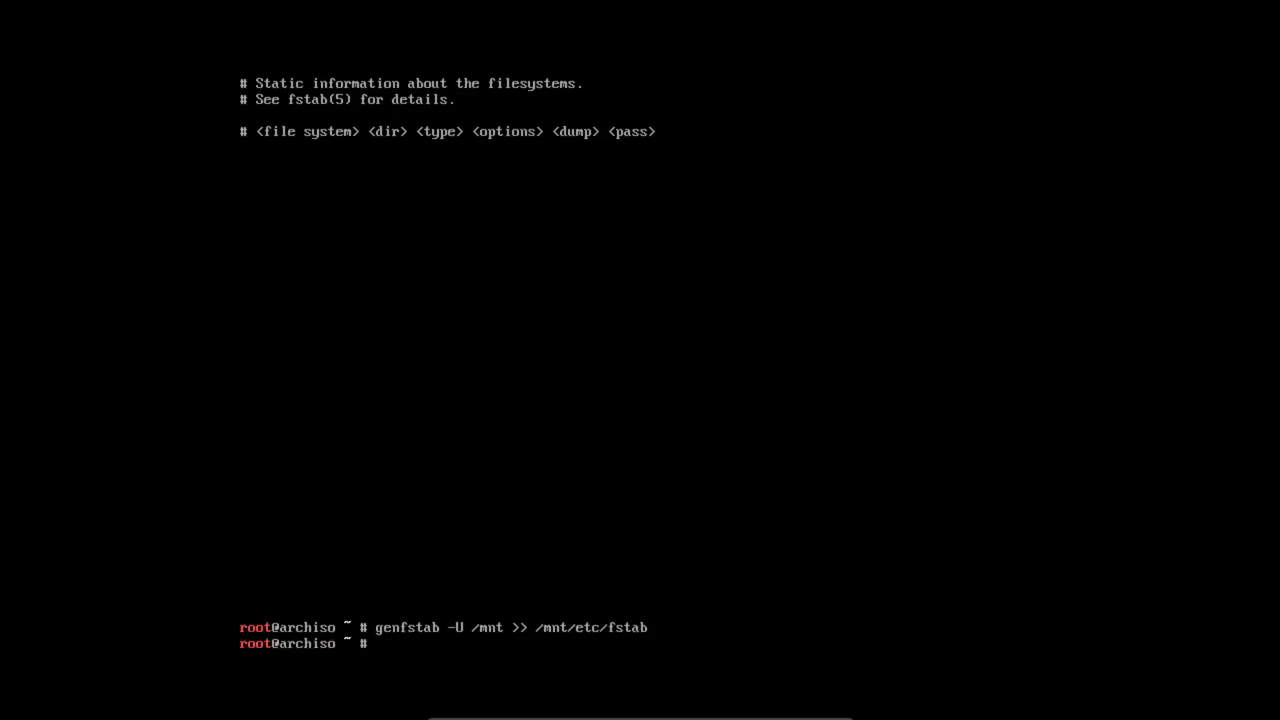
pyautogui.write('nano /mnt/etc/fstab')
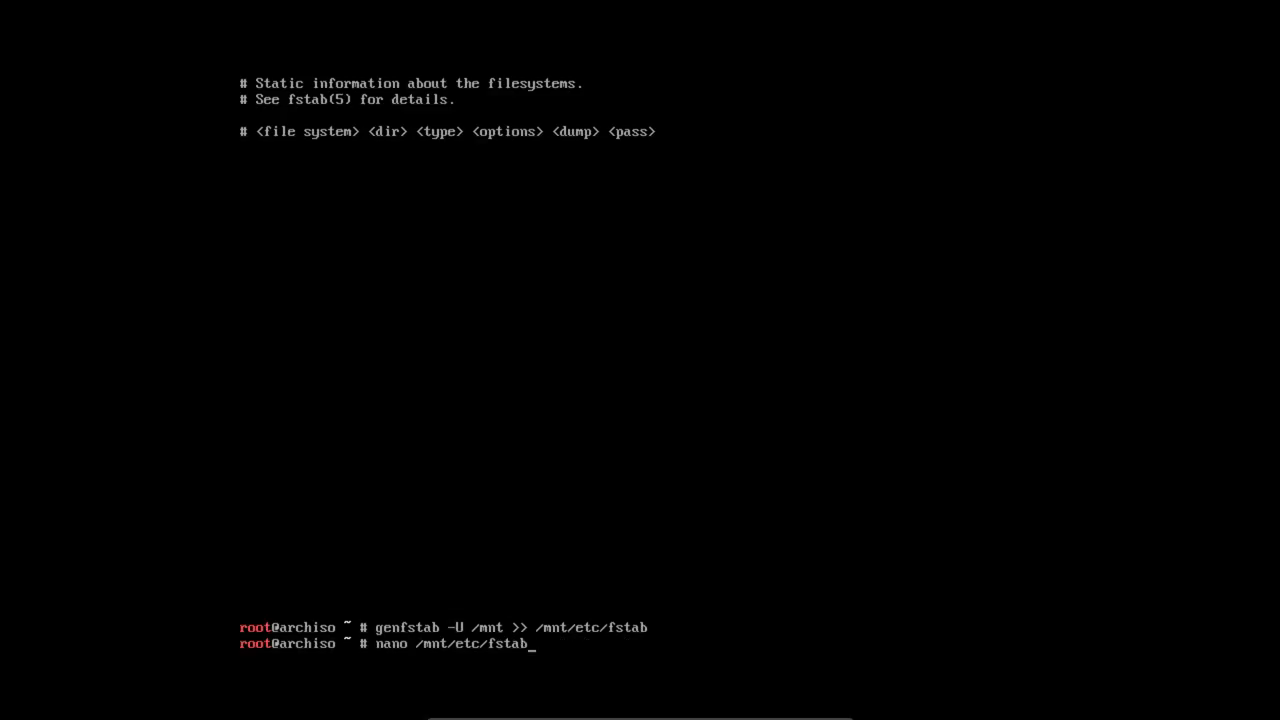
pyautogui.press('Return')
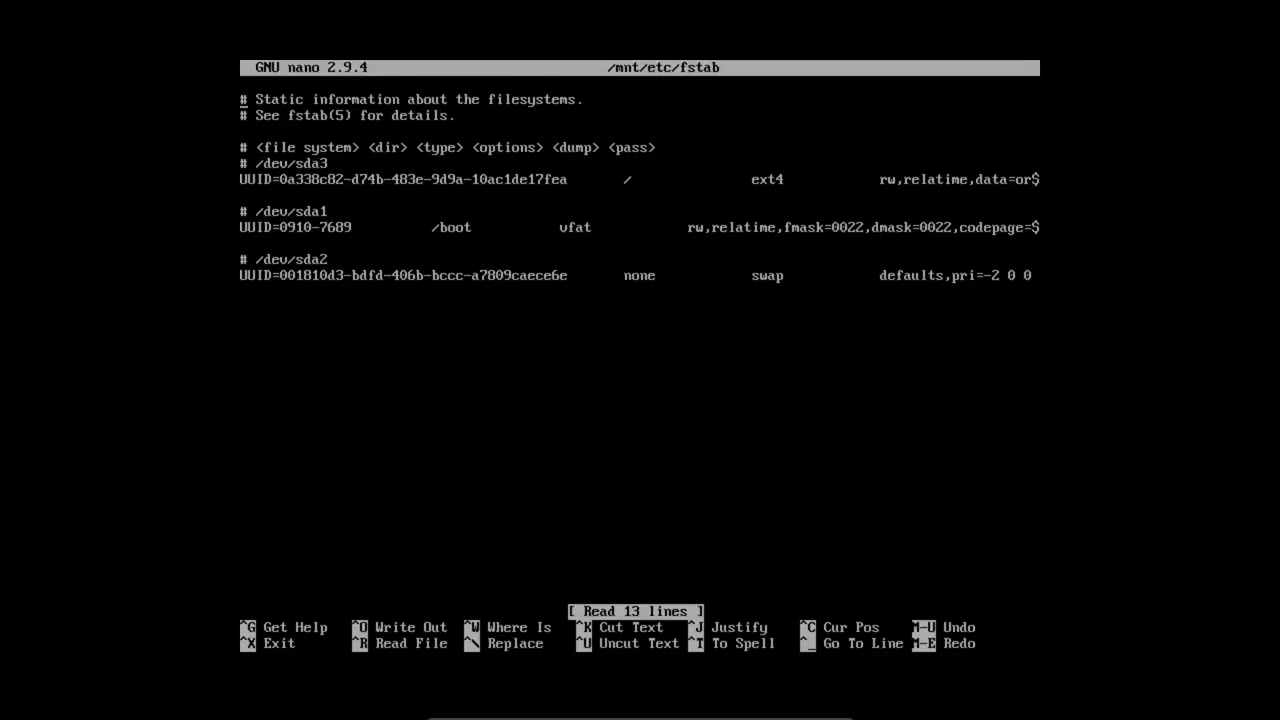
pyautogui.press('ctrl+x')
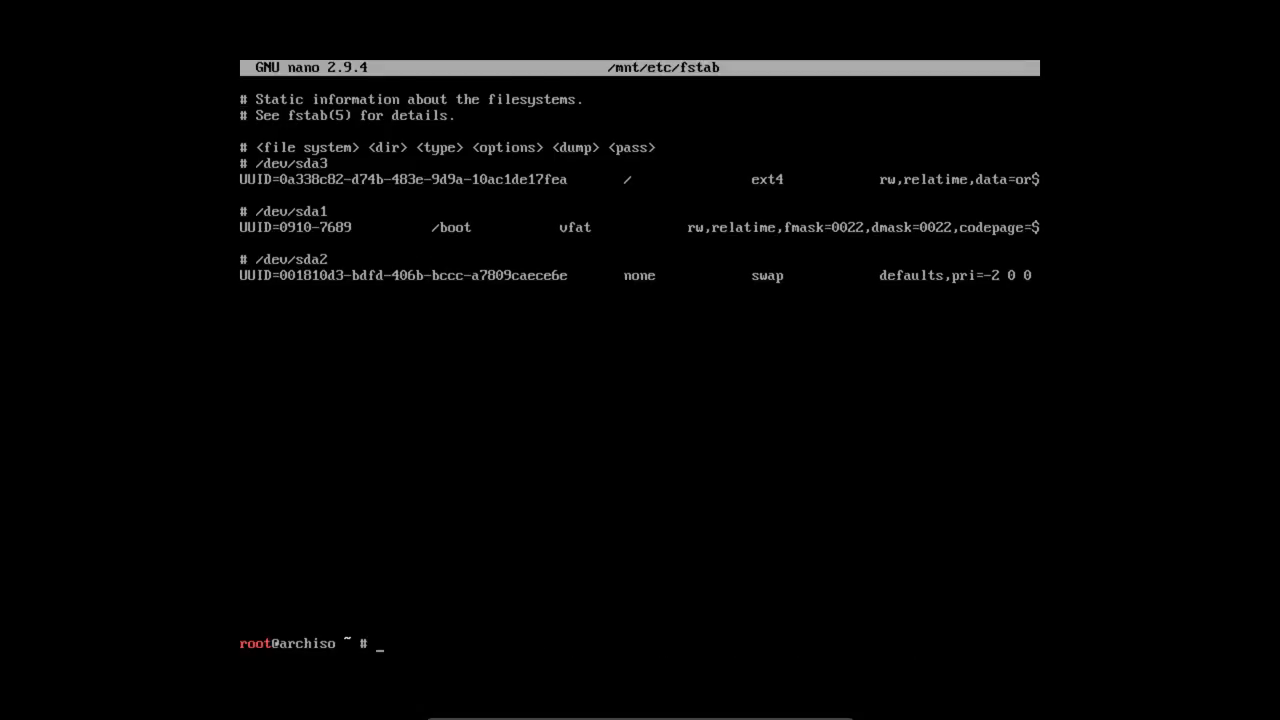